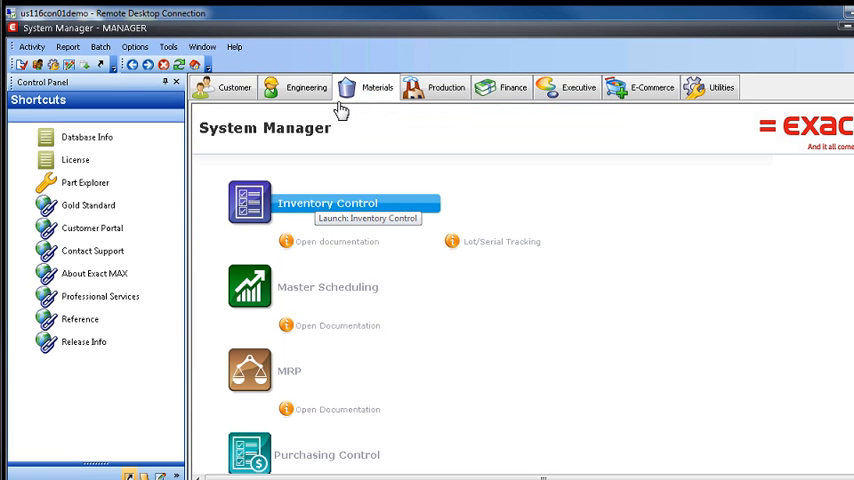
{"action": "mouse_move", "coordinate": [328, 204]}
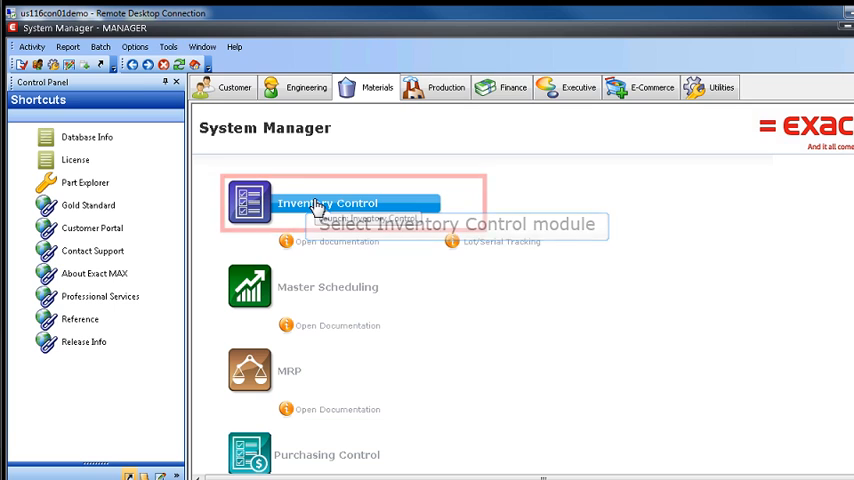
Start Inventory Control and bring up its Activity menu for a transaction
{"action": "left_click", "coordinate": [328, 204]}
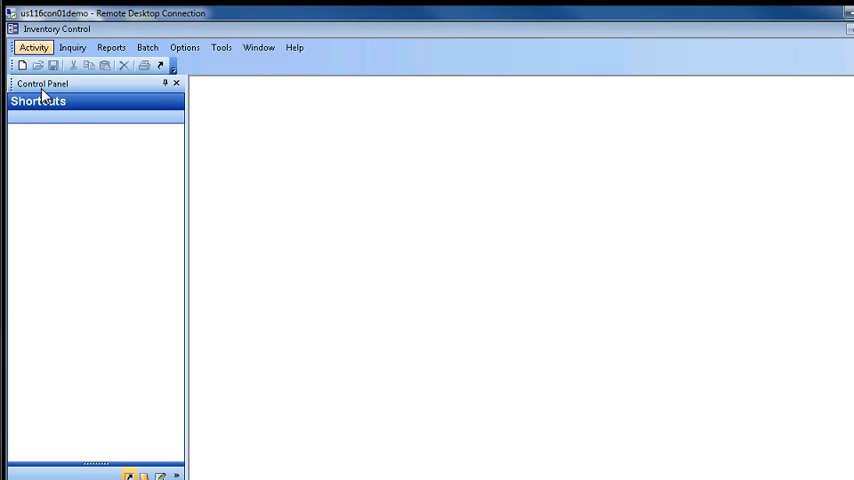
{"action": "mouse_move", "coordinate": [34, 48]}
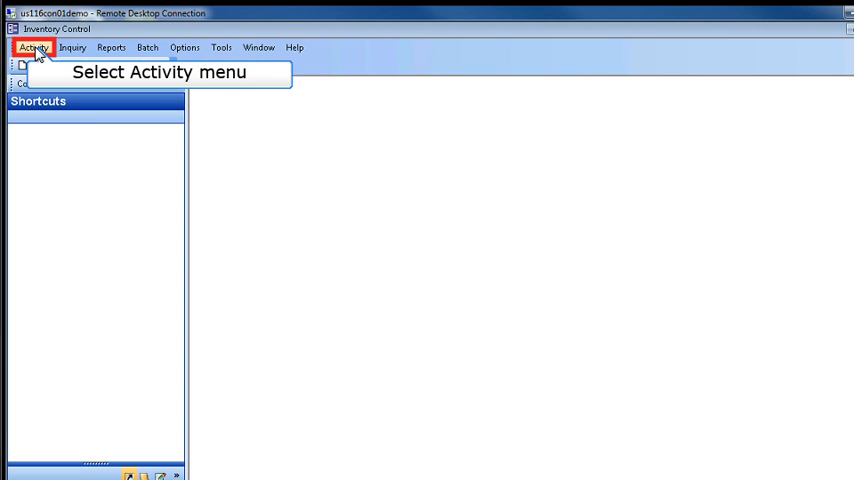
{"action": "left_click", "coordinate": [34, 48]}
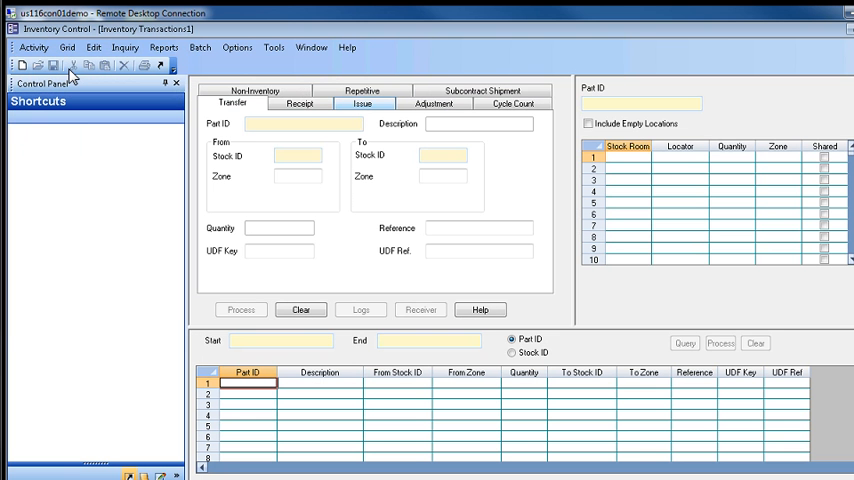
{"action": "mouse_move", "coordinate": [96, 76]}
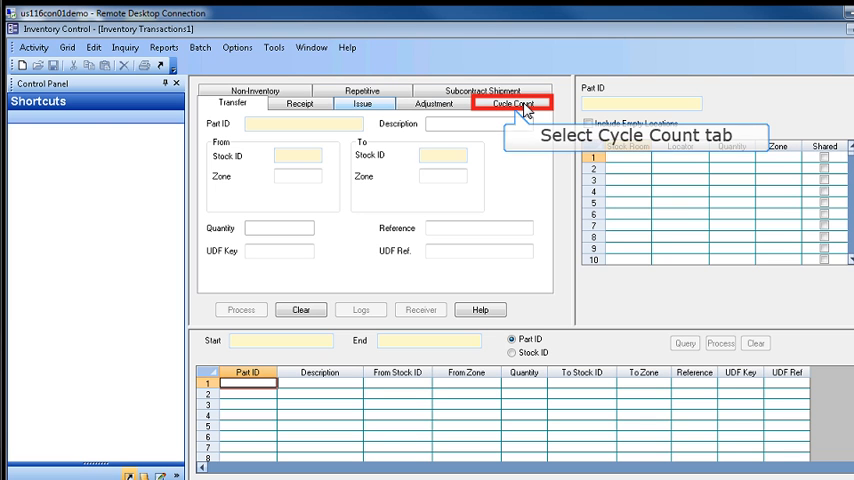
Switch the Inventory Transactions window to the Cycle Count tab
{"action": "left_click", "coordinate": [514, 104]}
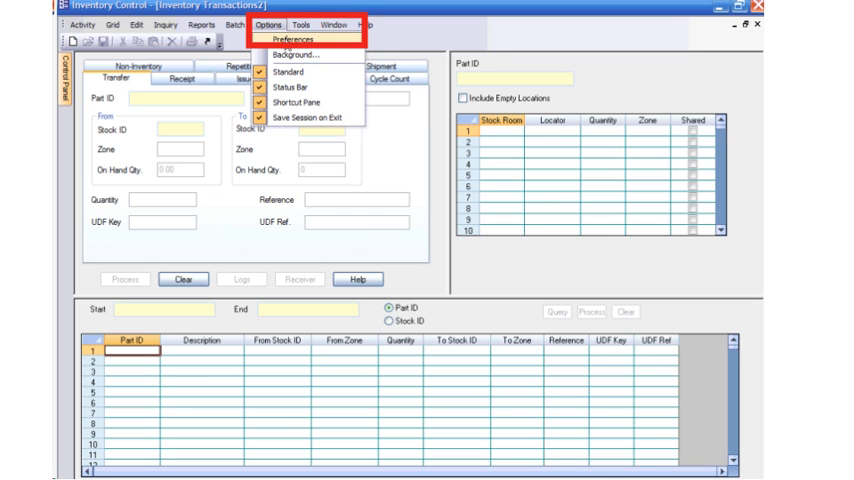
{"action": "left_click", "coordinate": [276, 36]}
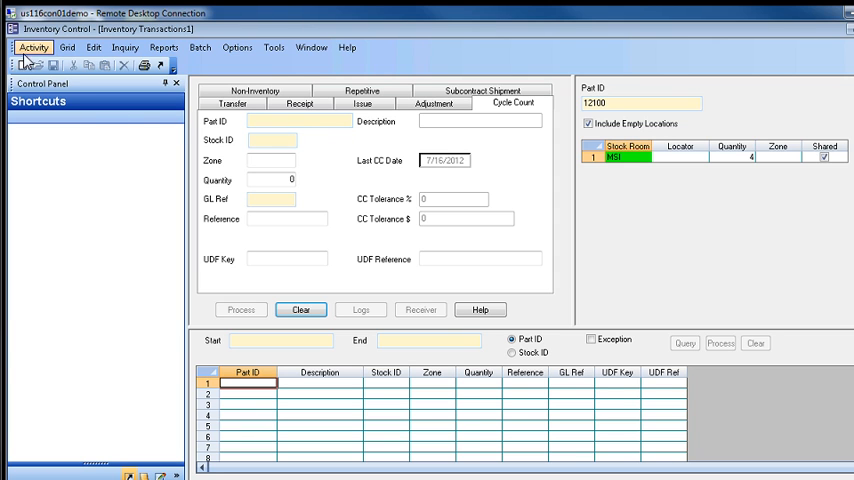
{"action": "mouse_move", "coordinate": [32, 48]}
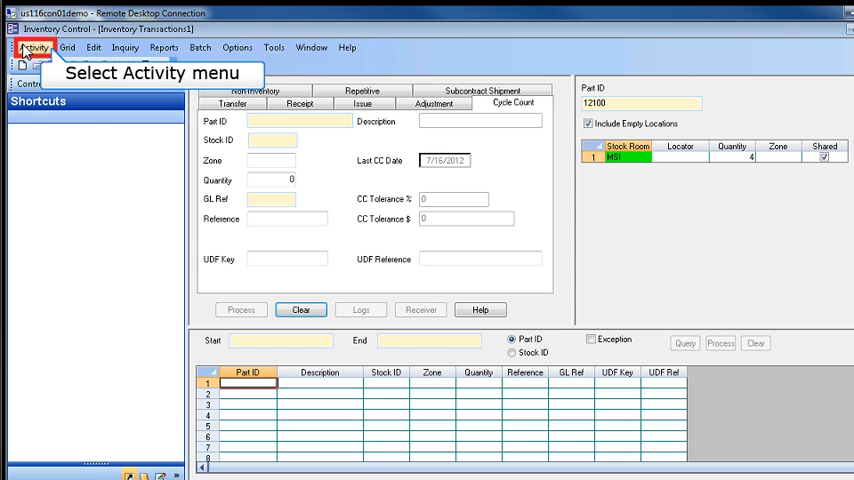
Exit Inventory Control via Activity > Exit, returning to System Manager
{"action": "left_click", "coordinate": [36, 48]}
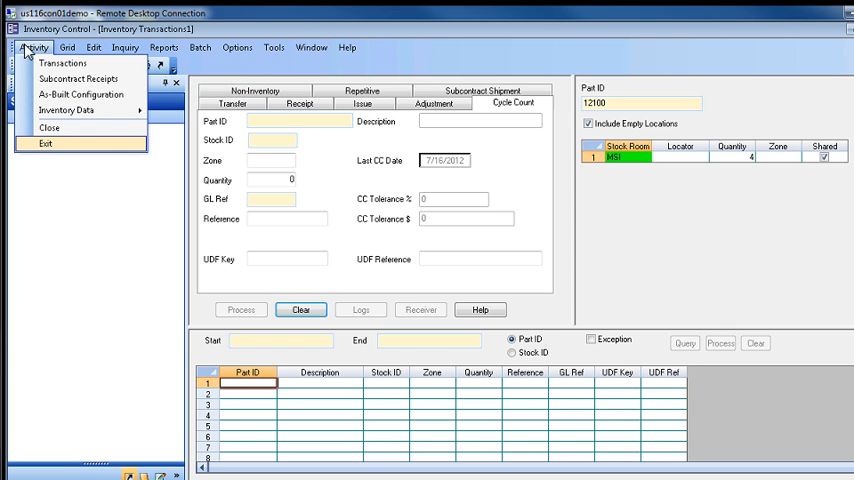
{"action": "mouse_move", "coordinate": [44, 144]}
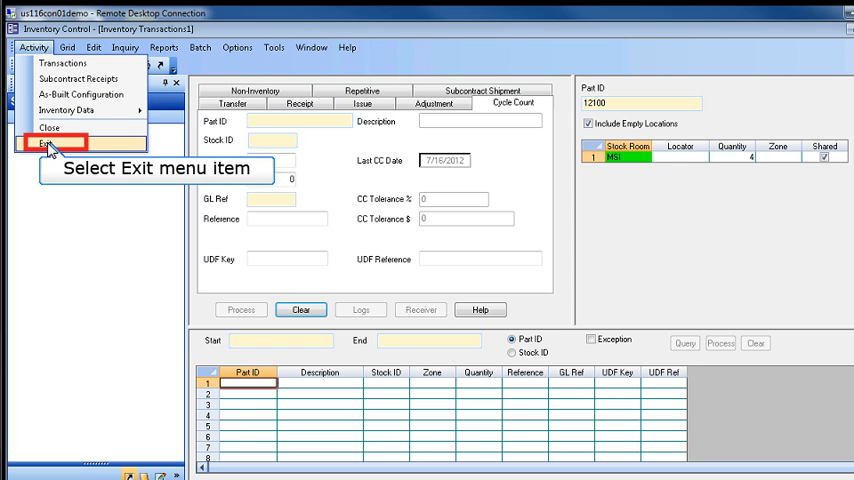
{"action": "left_click", "coordinate": [42, 144]}
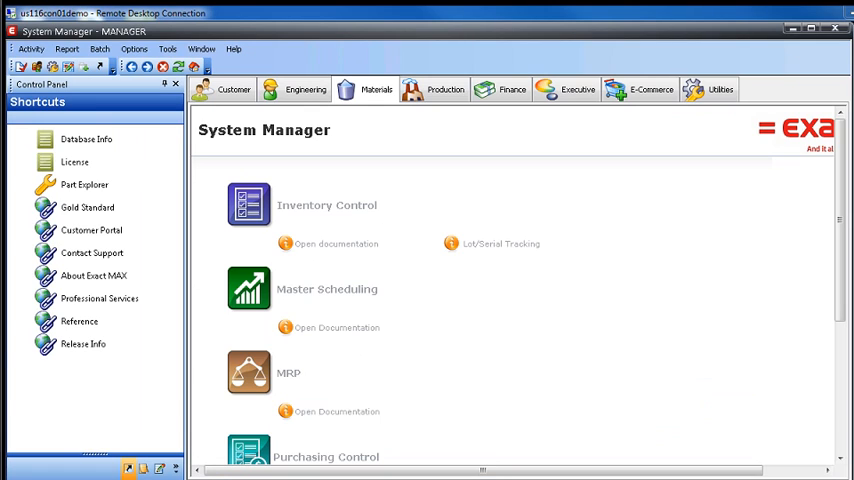